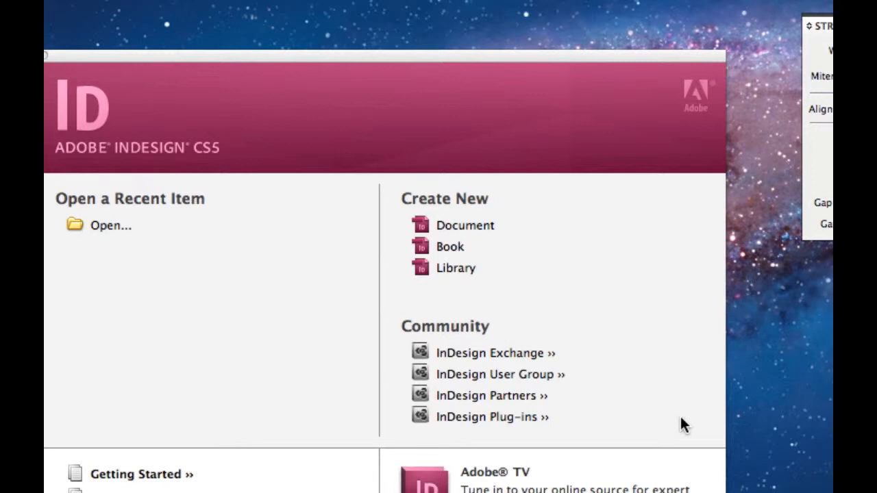
mouse_move(641, 219)
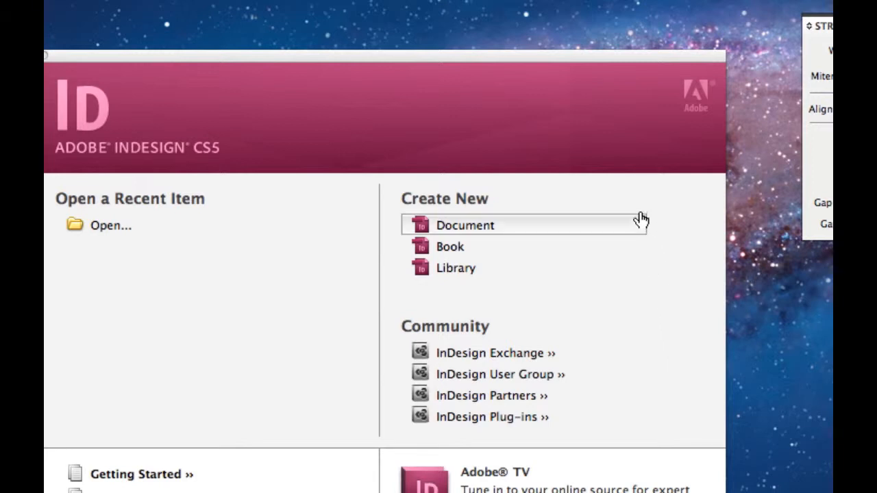
mouse_move(640, 219)
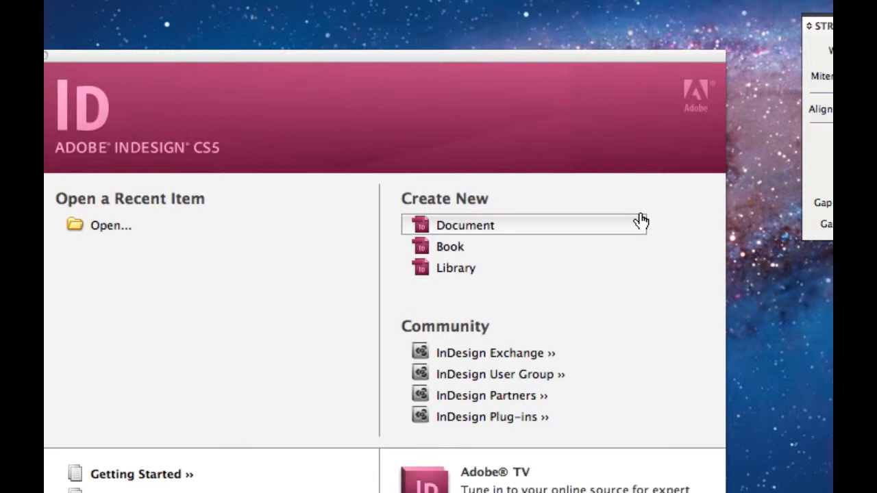
Step: Open the New Document dialog from the Welcome screen and expand the Intent dropdown
click(464, 225)
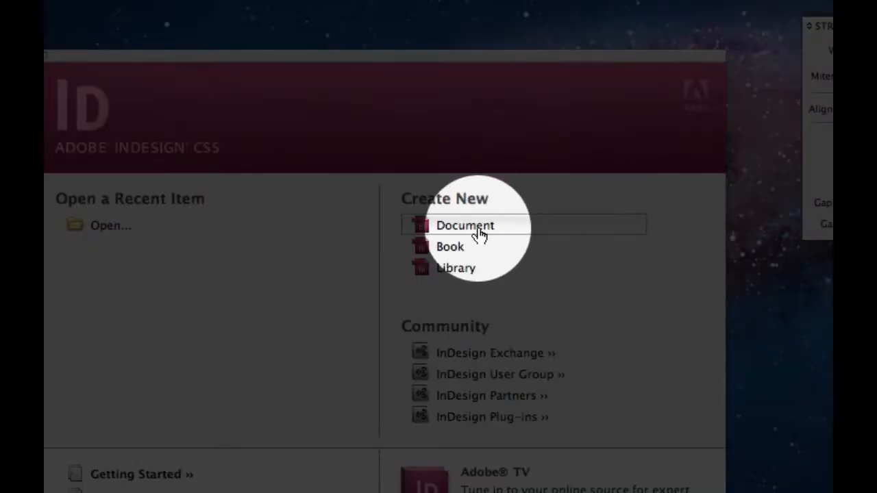
mouse_move(465, 224)
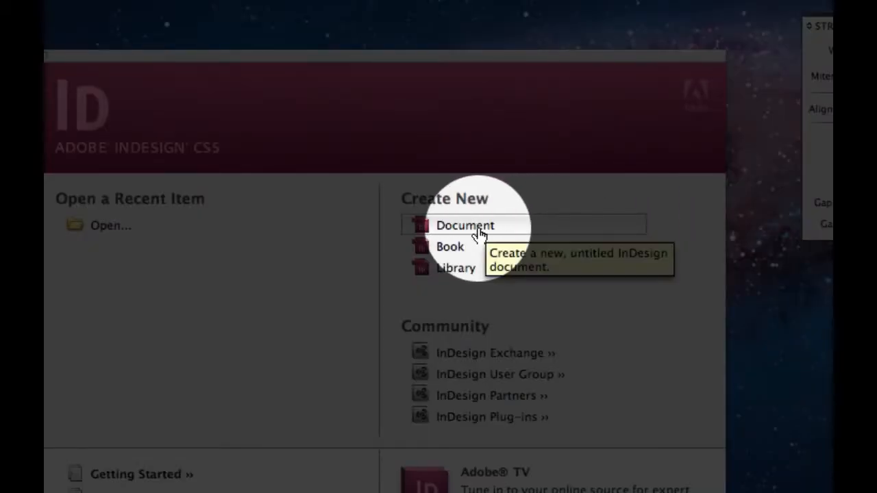
click(464, 225)
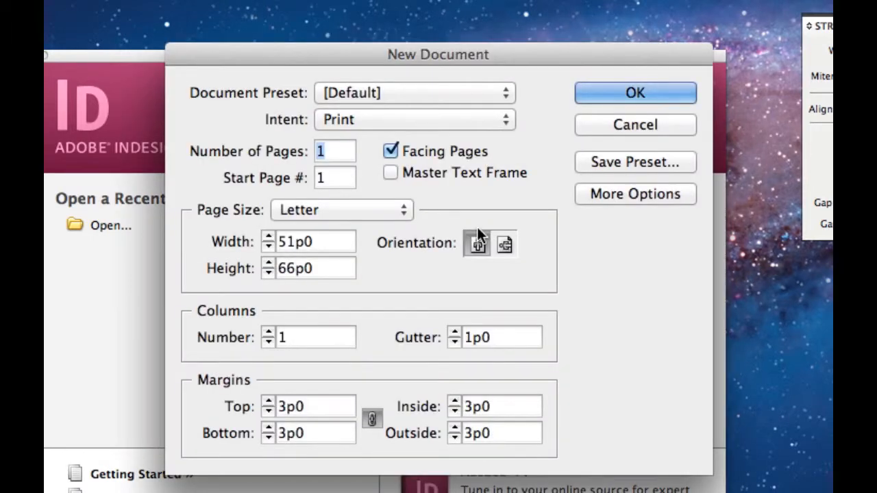
mouse_move(609, 255)
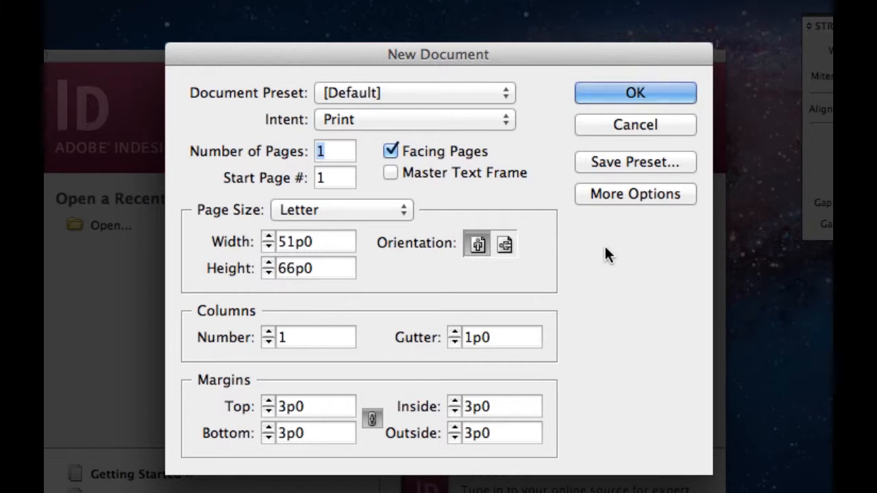
mouse_move(510, 96)
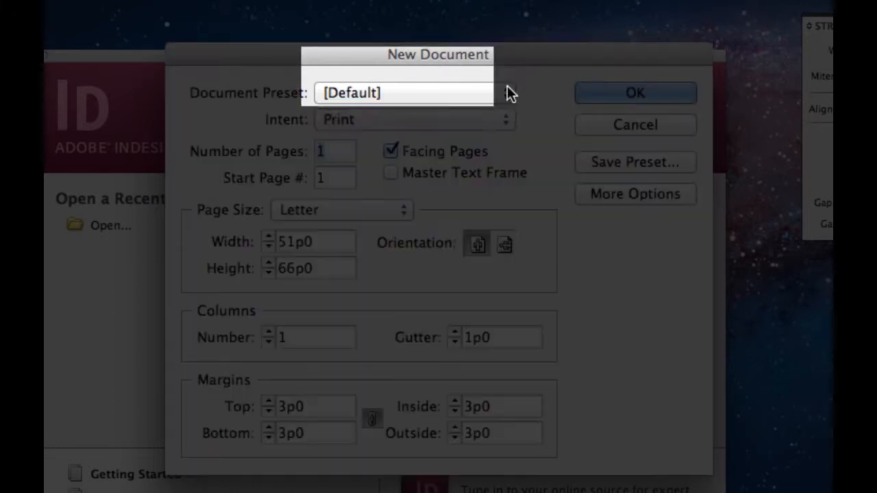
click(403, 92)
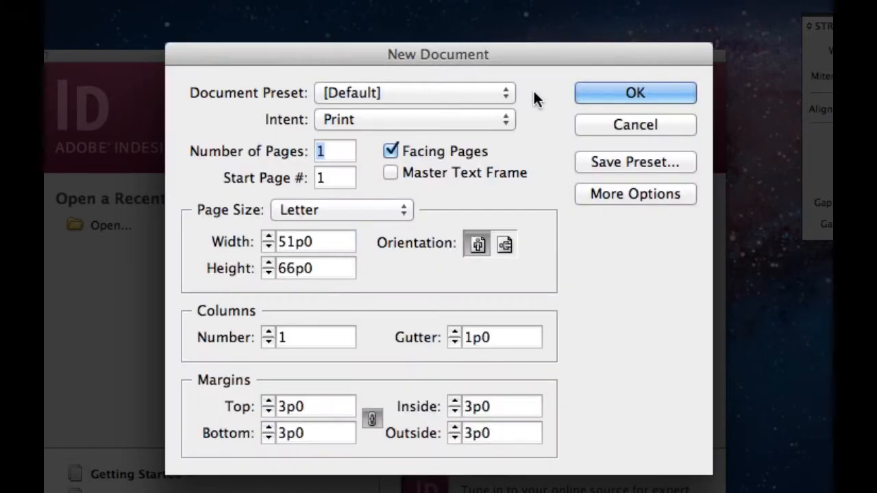
mouse_move(503, 127)
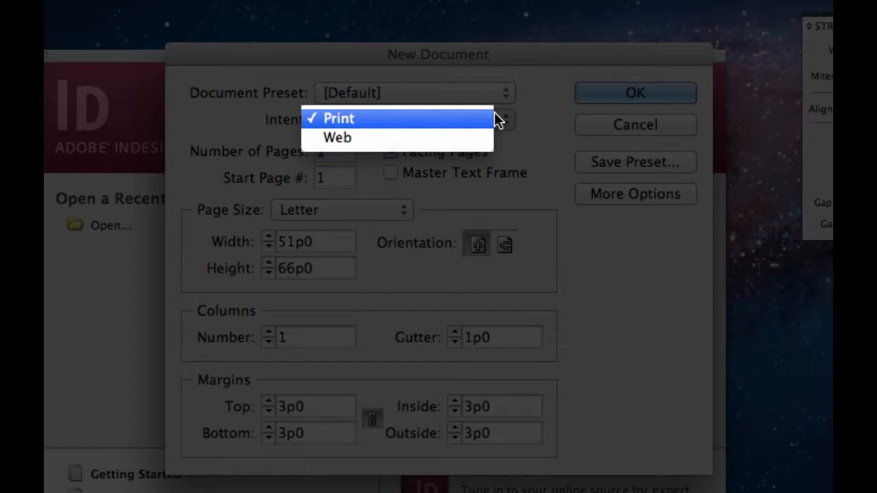
mouse_move(535, 123)
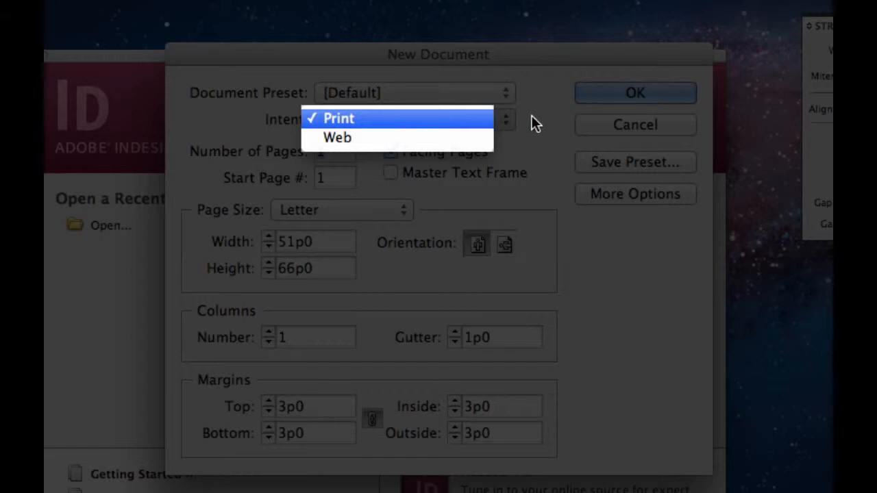
Step: Keep Print selected as the document intent and close the dropdown
click(337, 119)
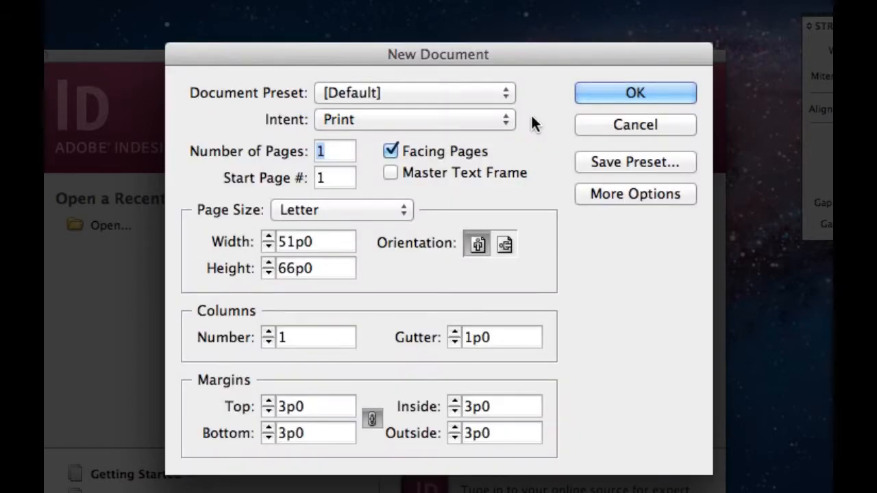
mouse_move(363, 154)
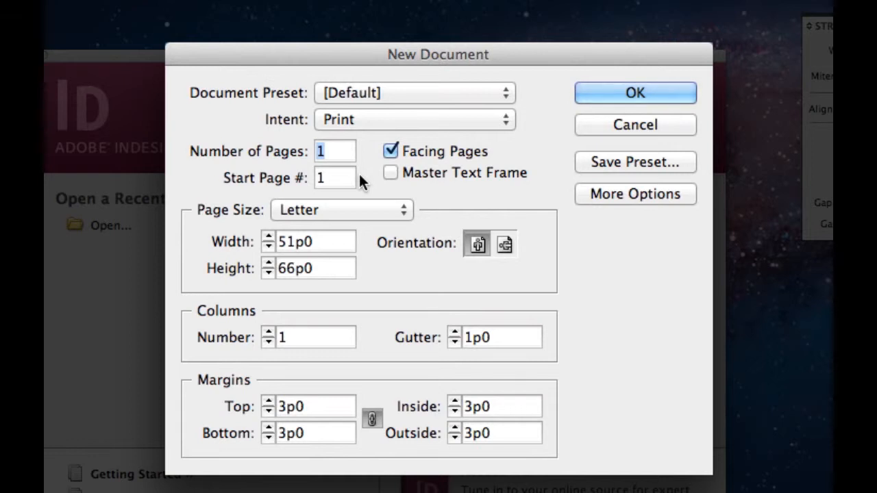
mouse_move(389, 203)
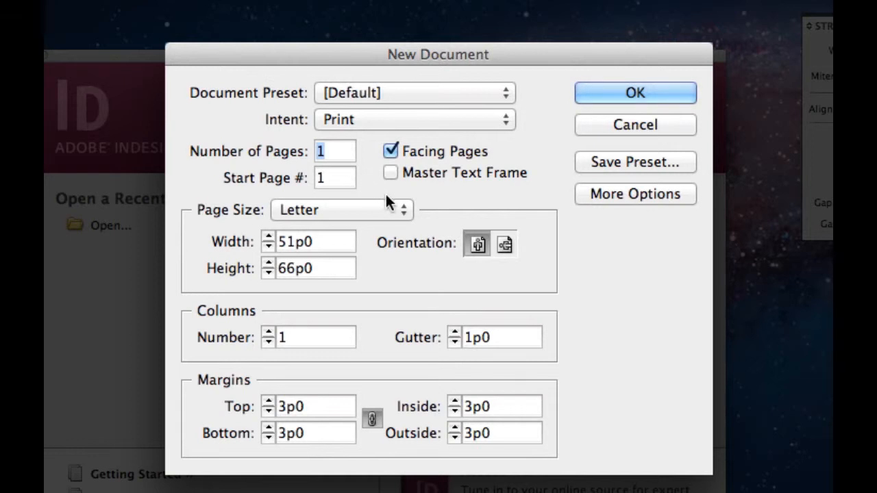
mouse_move(440, 196)
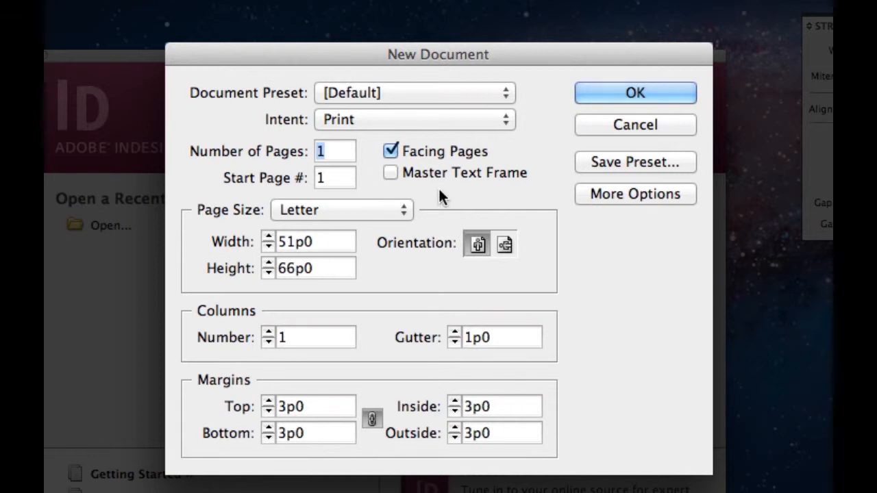
Step: Review the Page Size list and keep Letter as the page size
click(341, 209)
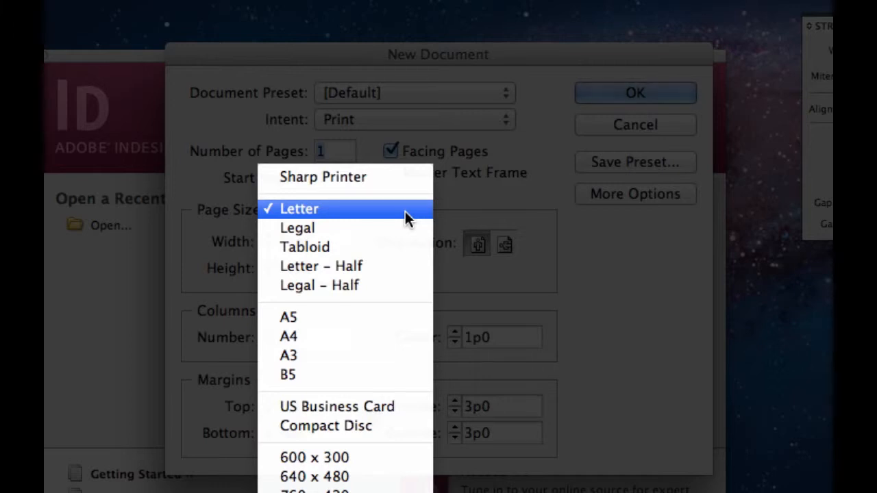
mouse_move(397, 317)
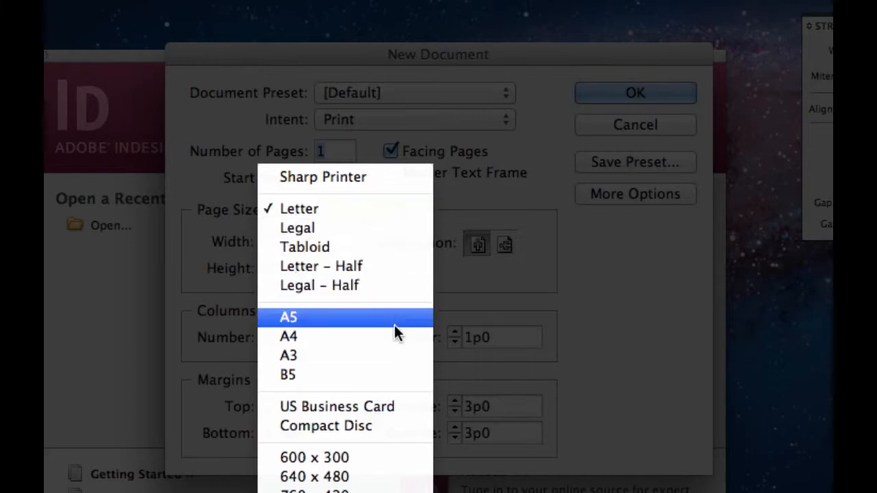
mouse_move(401, 411)
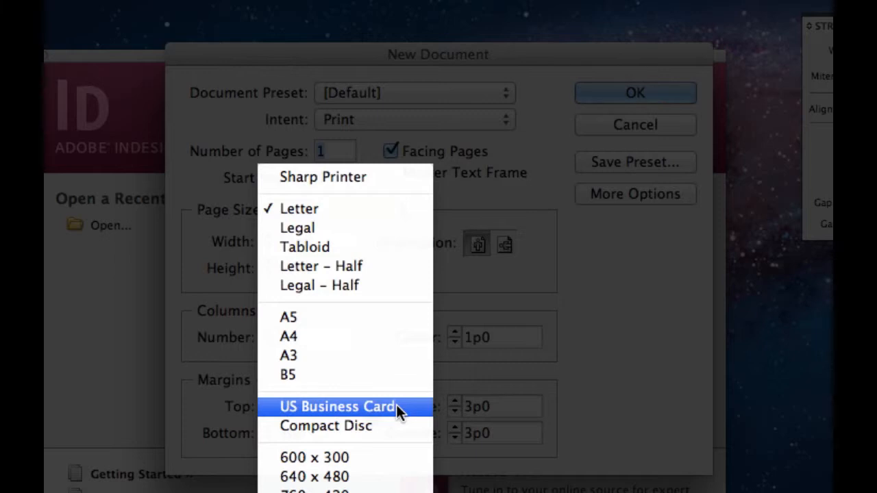
mouse_move(511, 205)
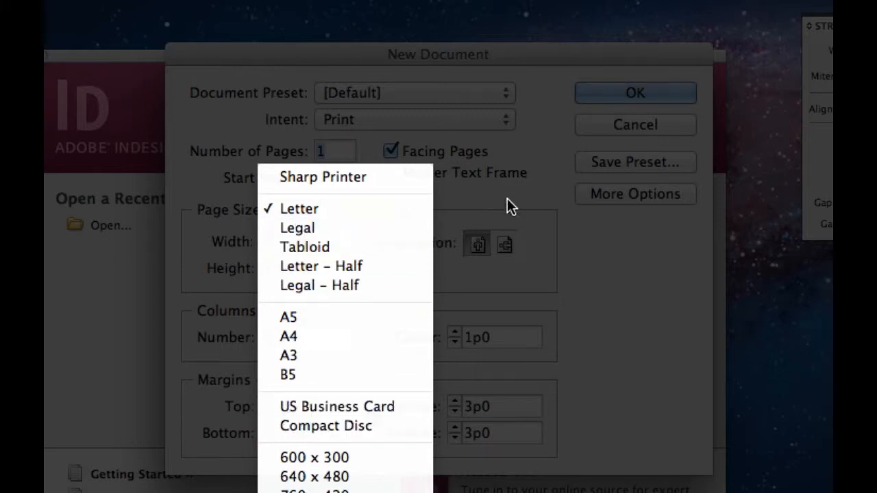
click(299, 208)
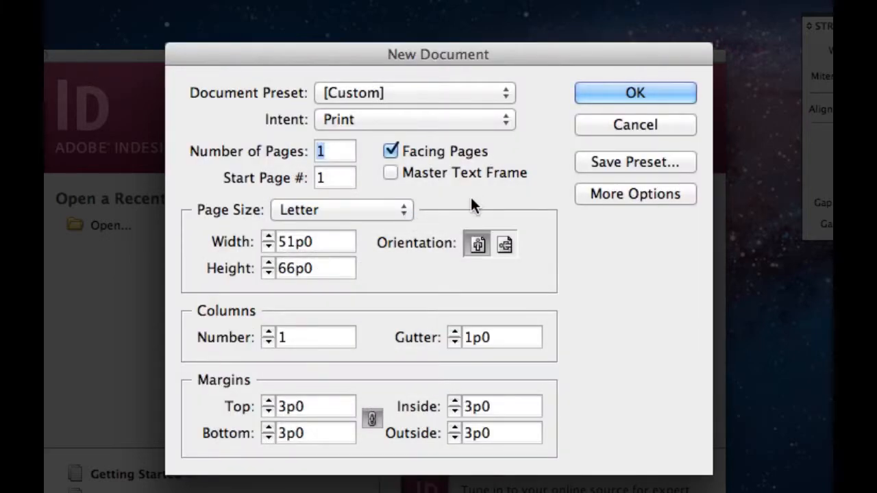
mouse_move(305, 253)
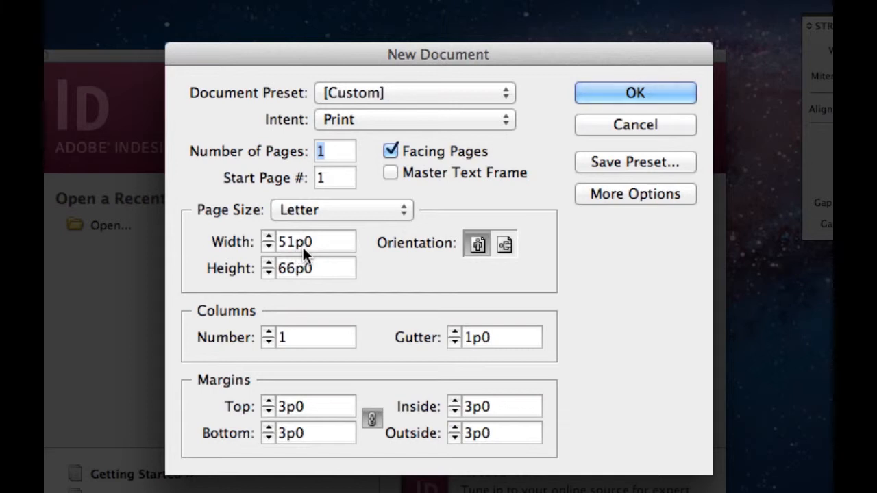
mouse_move(366, 253)
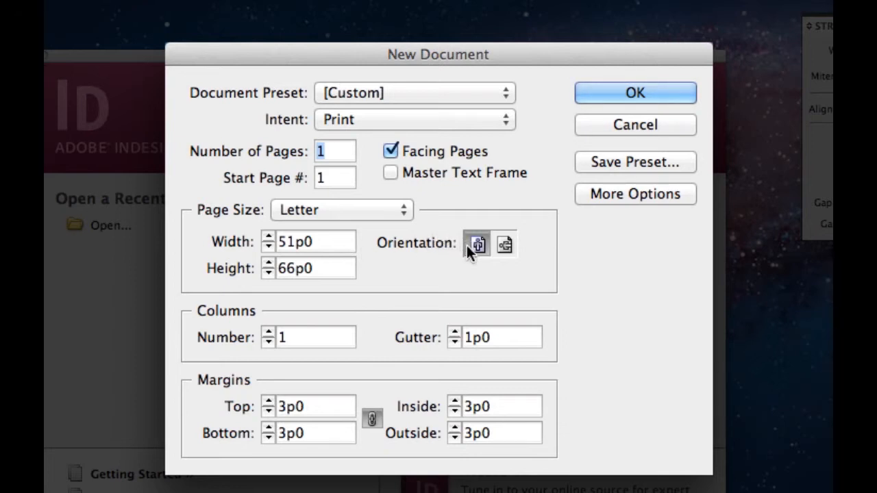
mouse_move(476, 244)
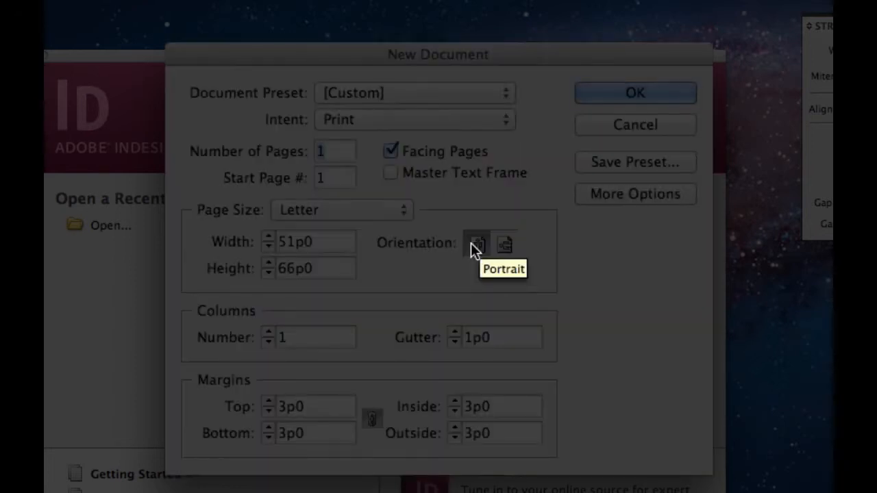
mouse_move(505, 245)
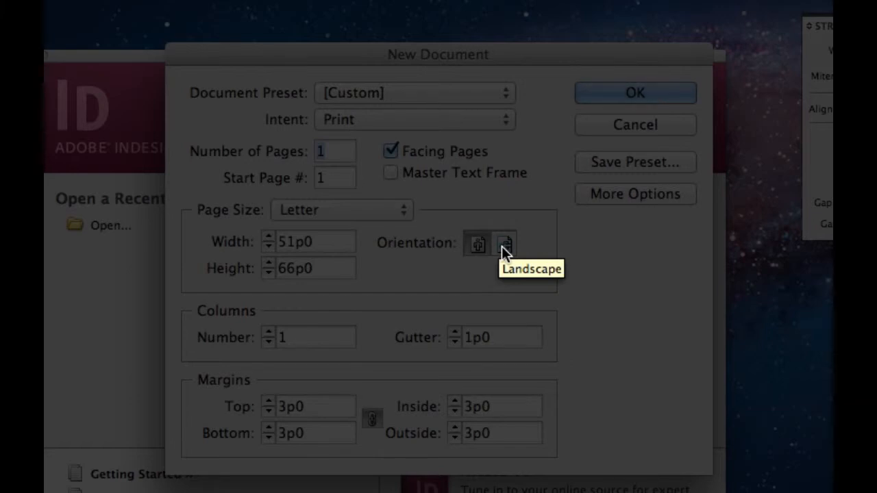
mouse_move(478, 245)
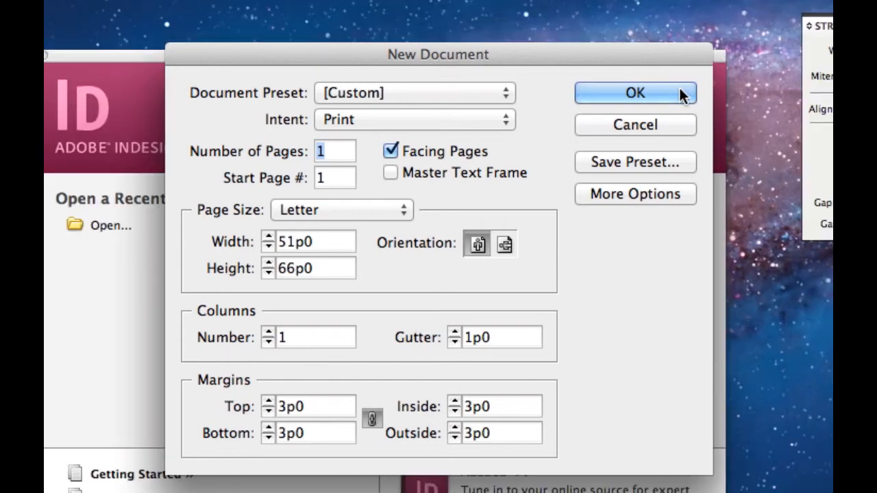
Step: Confirm the Letter portrait, single-page settings with default margins to create Untitled-4
click(633, 92)
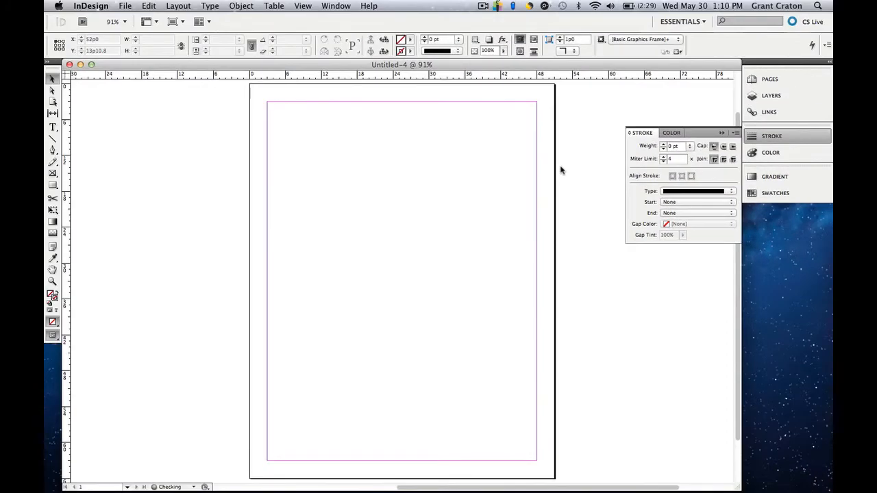